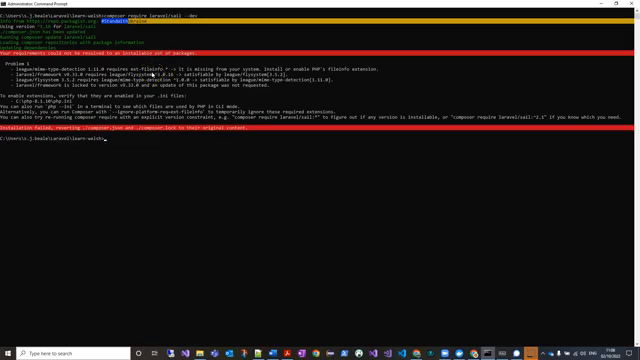
mouse_move(170, 135)
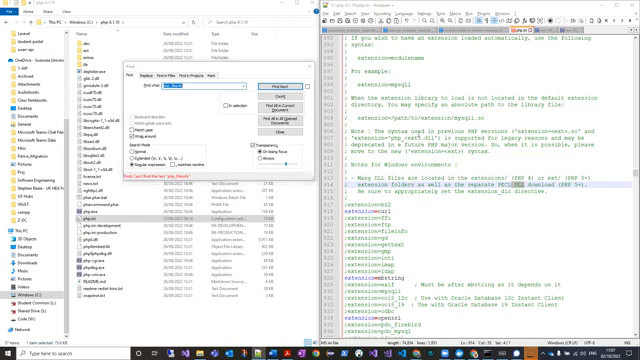
Uncomment ;extension=fileinfo in php.ini and save the file.
left_click(290, 177)
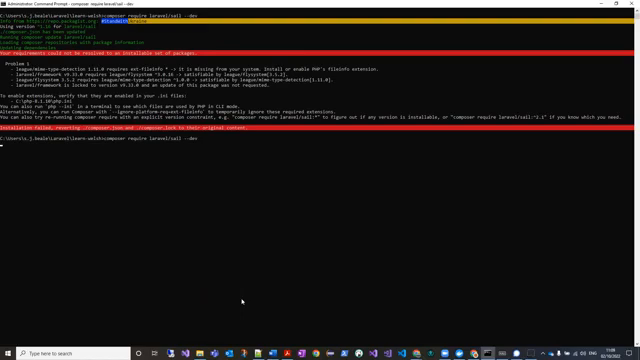
Rerun 'composer require laravel/sail --dev' in Command Prompt.
key("Return")
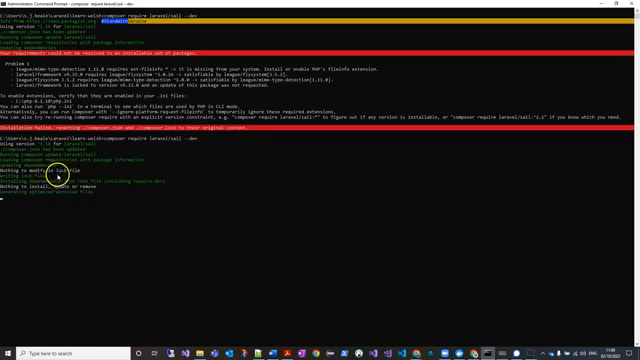
mouse_move(141, 203)
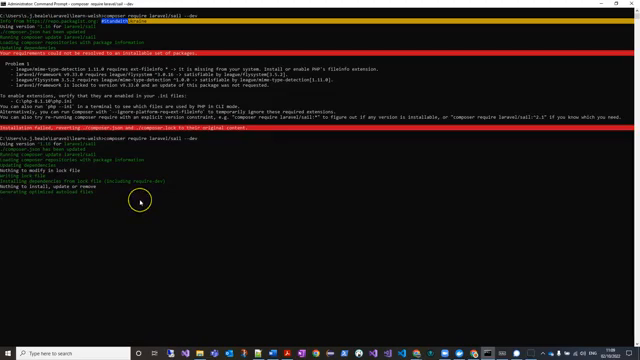
mouse_move(135, 200)
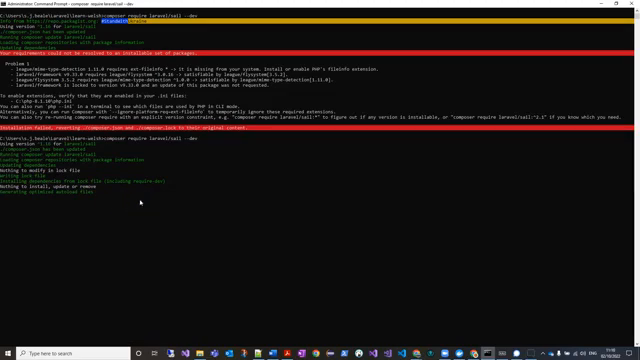
mouse_move(88, 272)
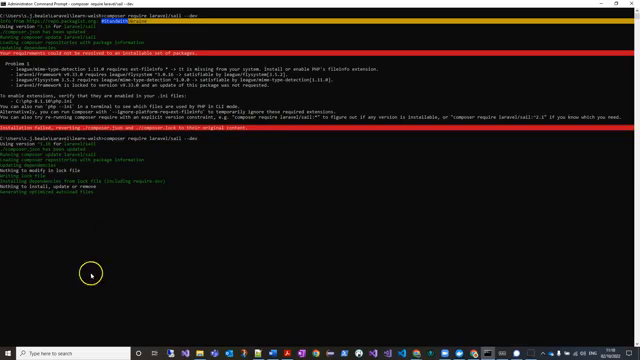